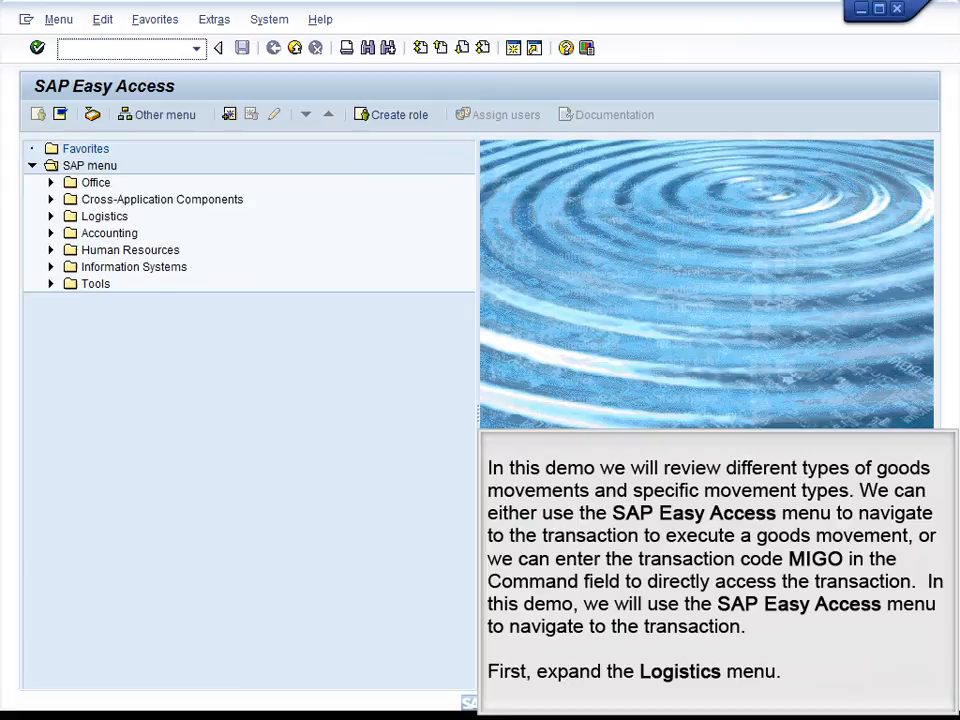
Step: Expand the Logistics folder in the SAP Easy Access menu tree
click(104, 216)
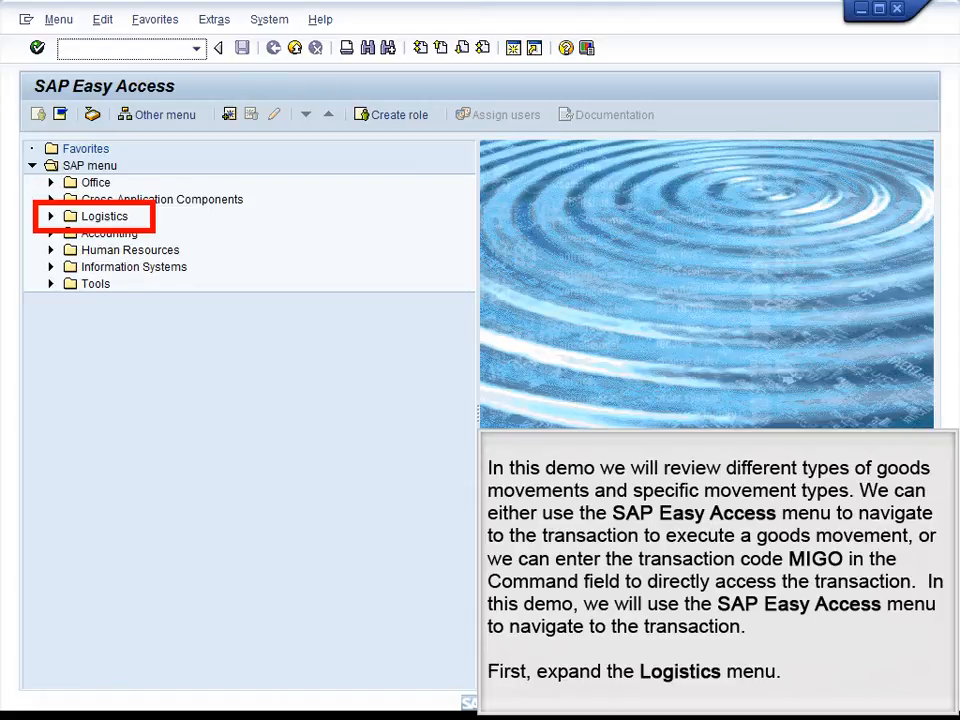
click(51, 216)
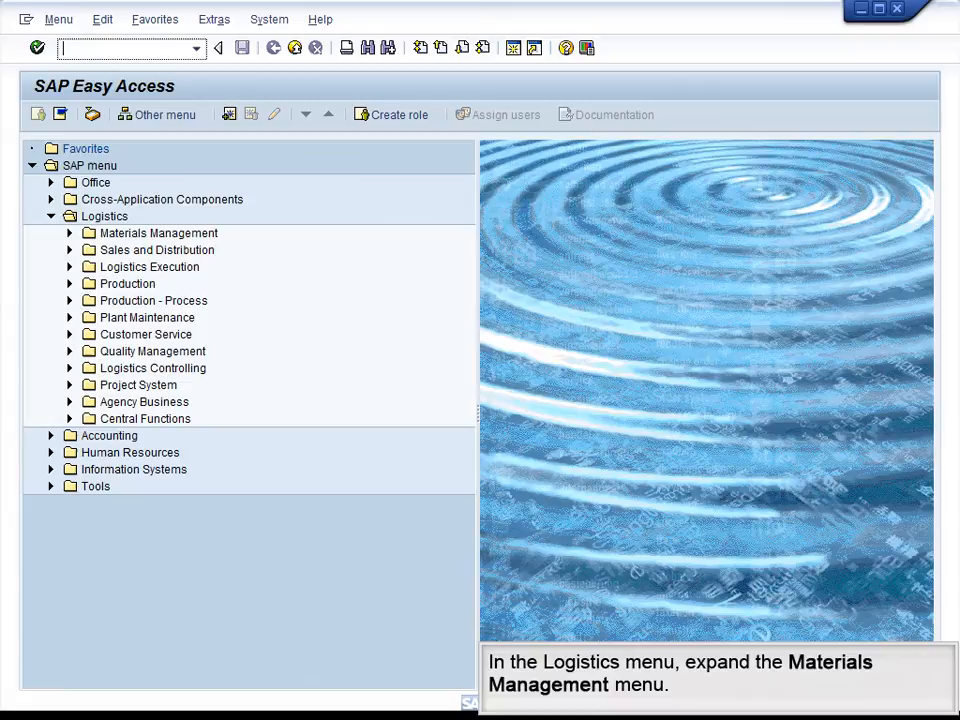
Step: Drill through Materials Management and Goods Movement to launch MIGO
click(157, 233)
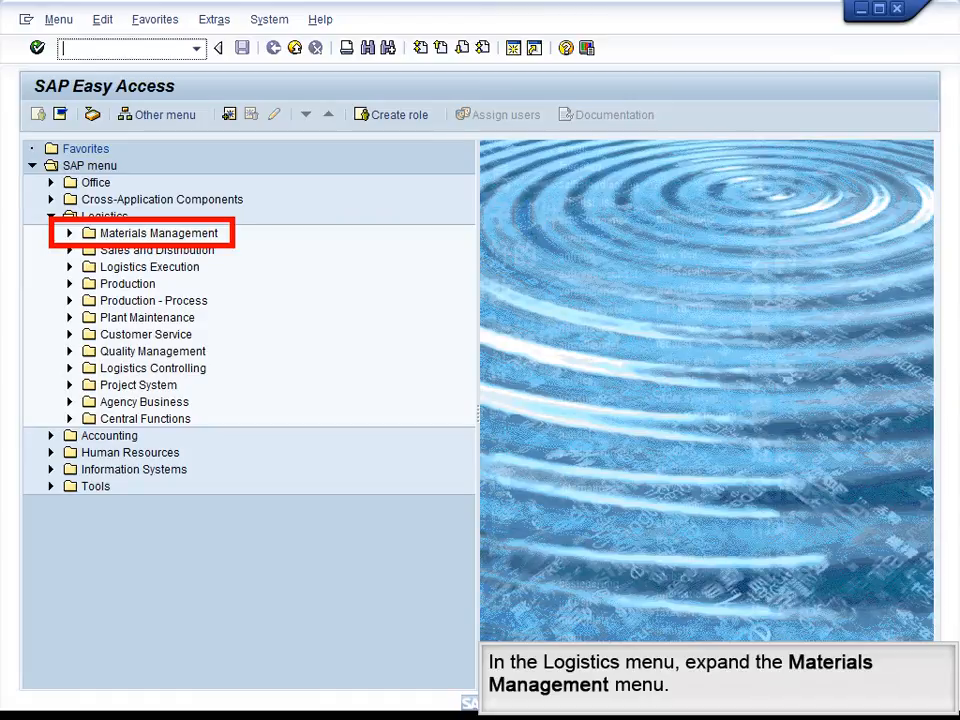
click(55, 233)
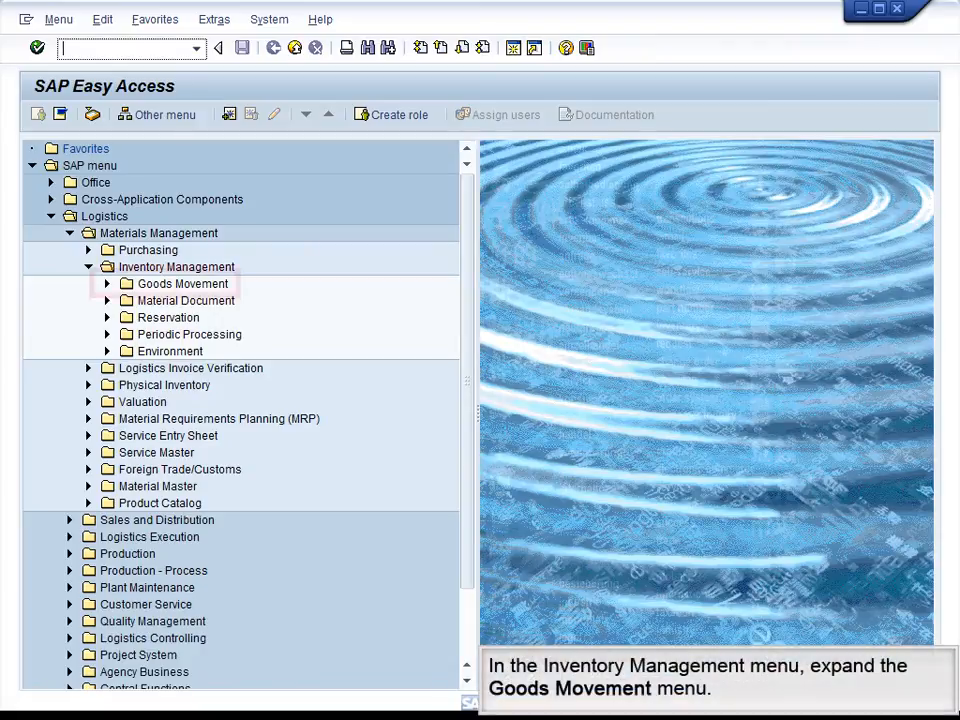
click(181, 283)
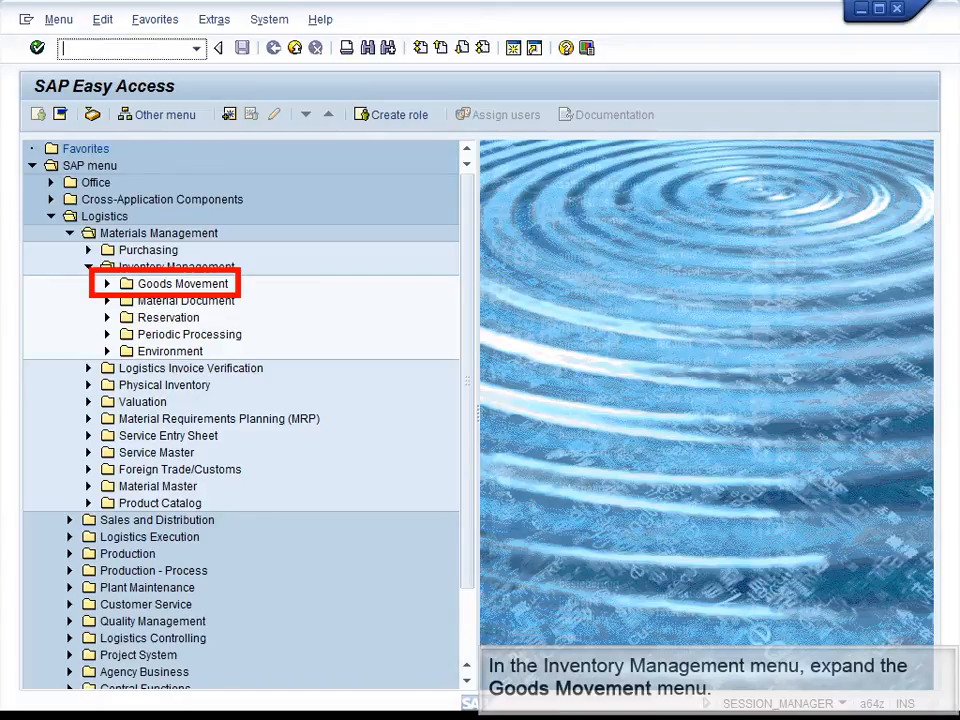
click(107, 283)
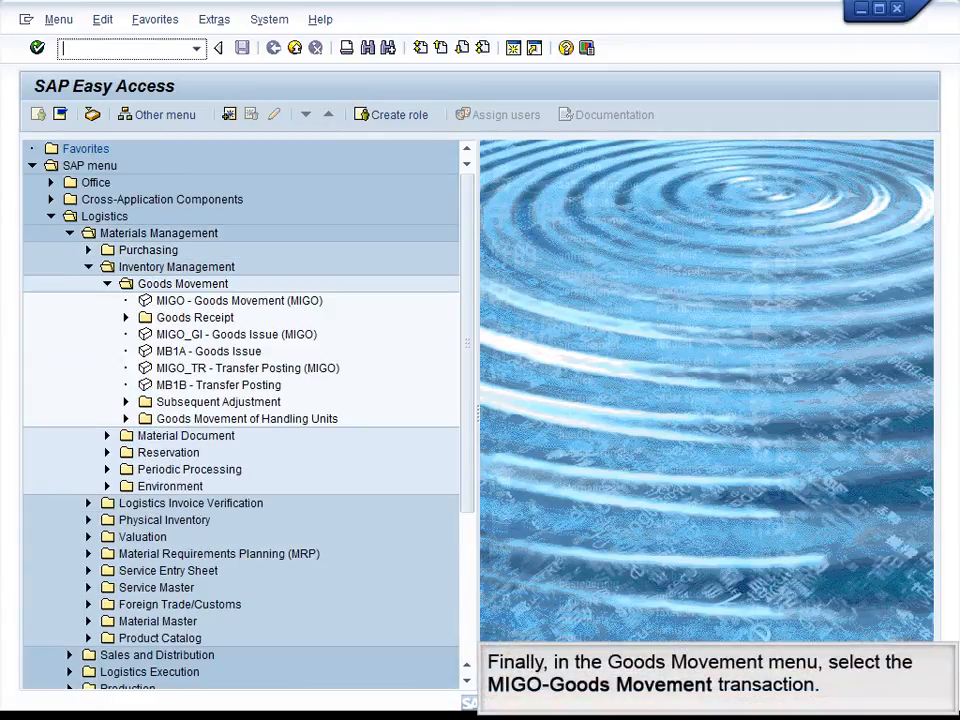
click(238, 300)
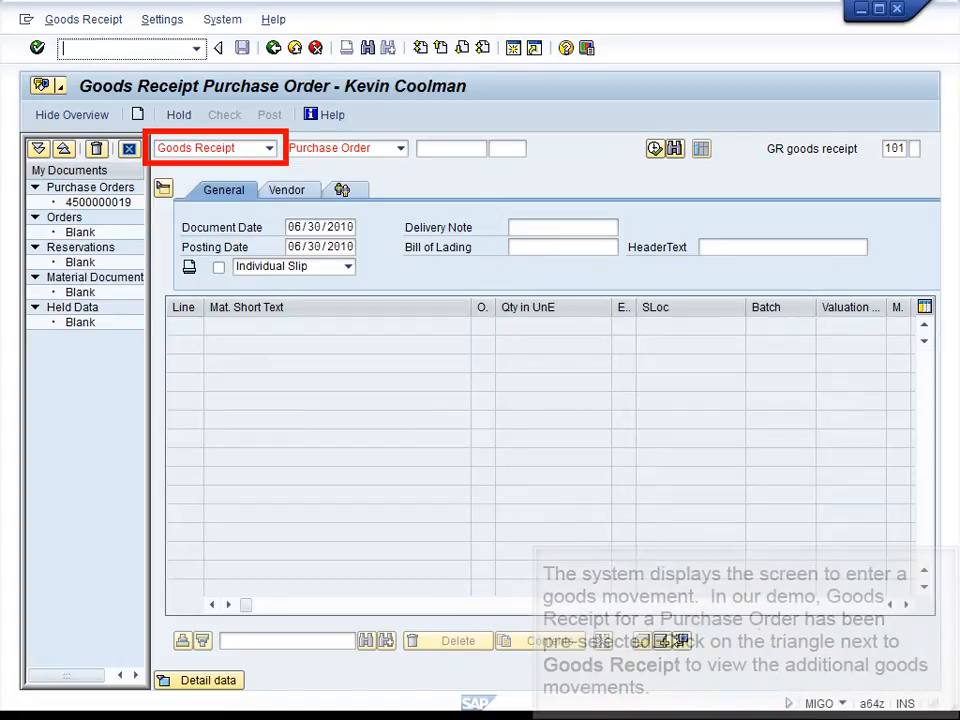
Step: Open the goods movement drop-down and bring up the 276-entry Movement Type list
click(267, 148)
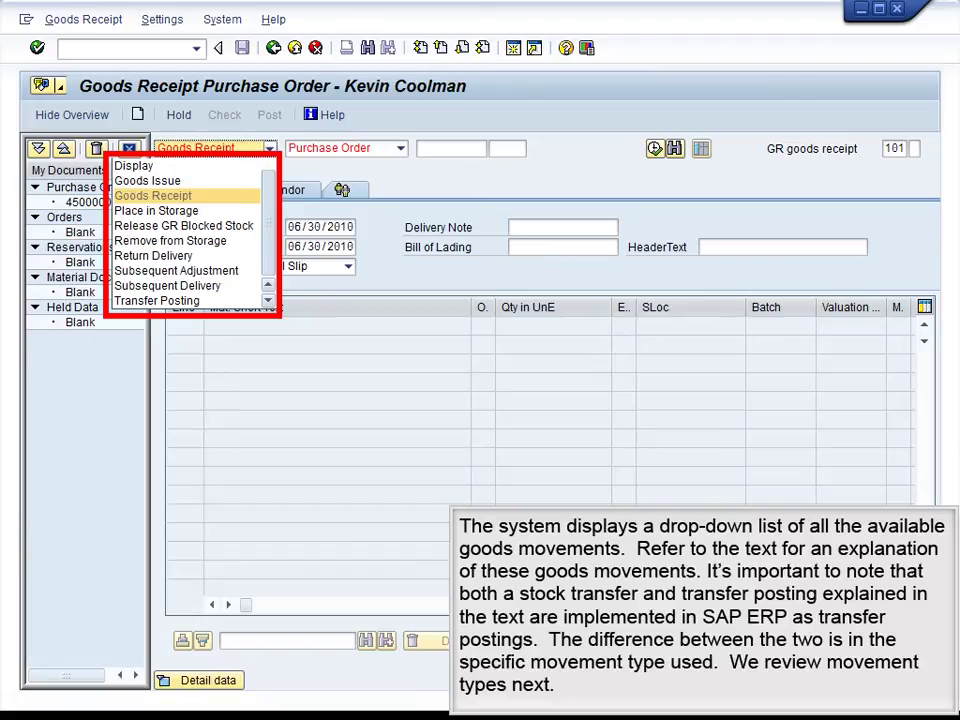
click(153, 195)
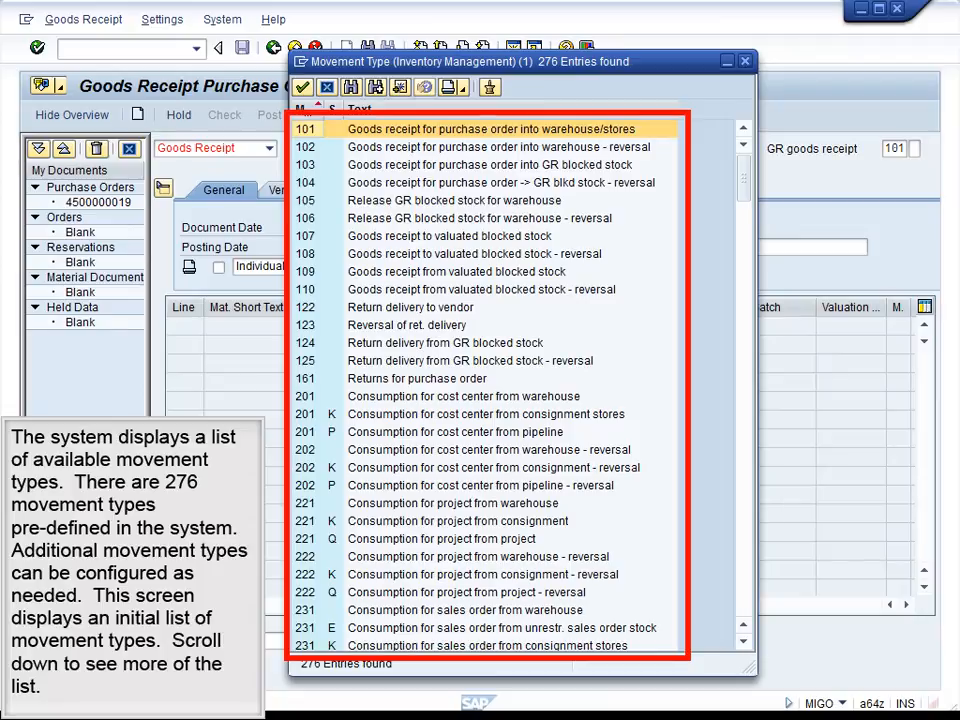
Step: Scroll down the Movement Type list to the consumption entries for sales orders, assets and networks
scroll(down, 3)
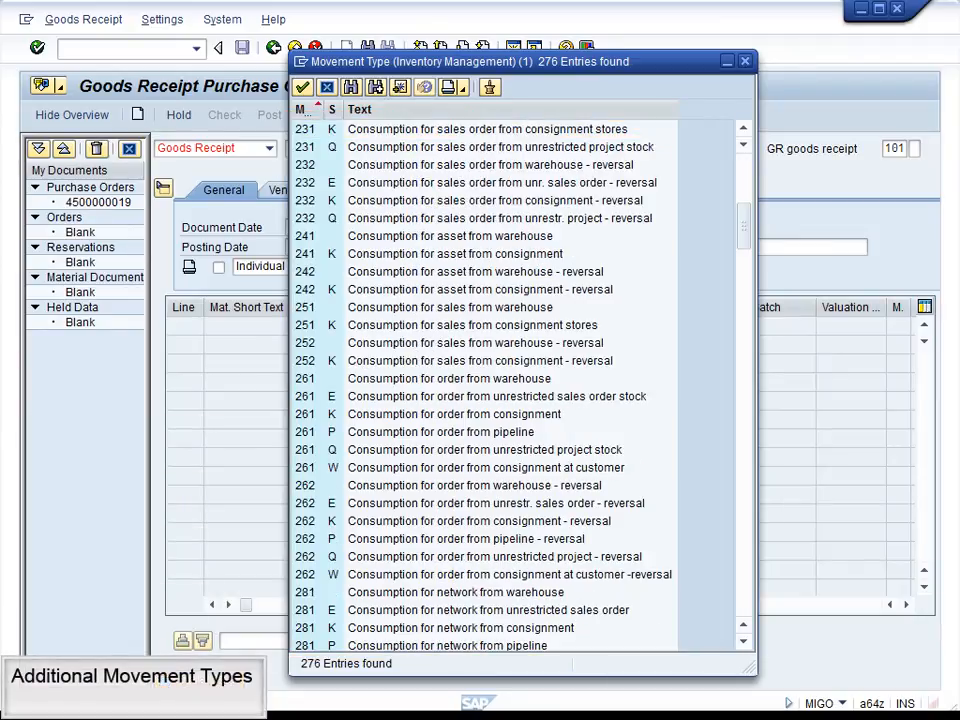